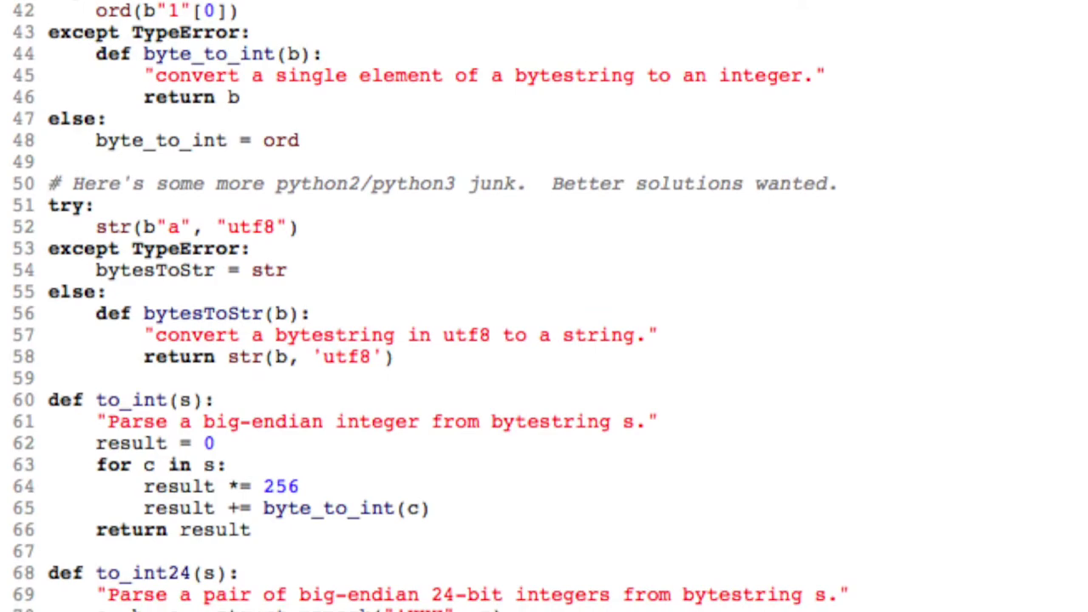
{"action": "scroll", "scroll_direction": "down", "scroll_amount": 3}
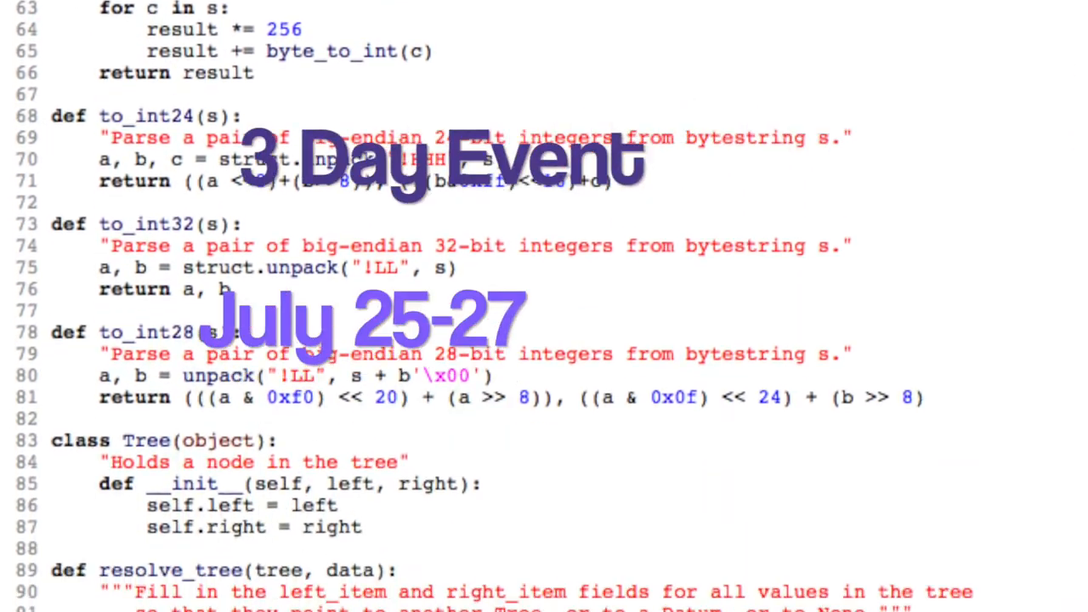